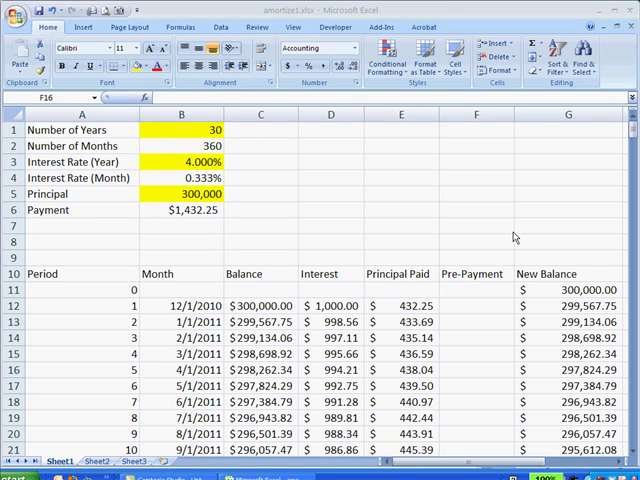
- Review the Pre-Payment cells, the yearly and monthly interest rates and the monthly payment formula
click(475, 368)
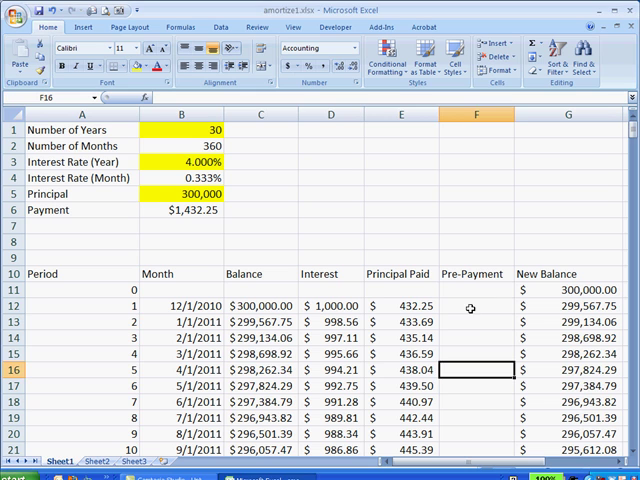
click(475, 306)
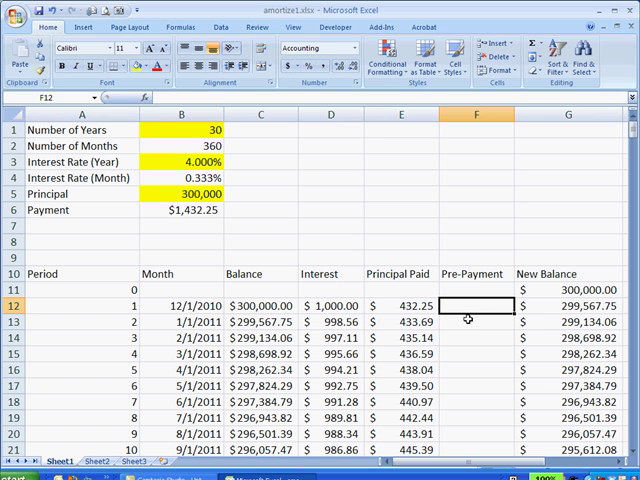
click(475, 322)
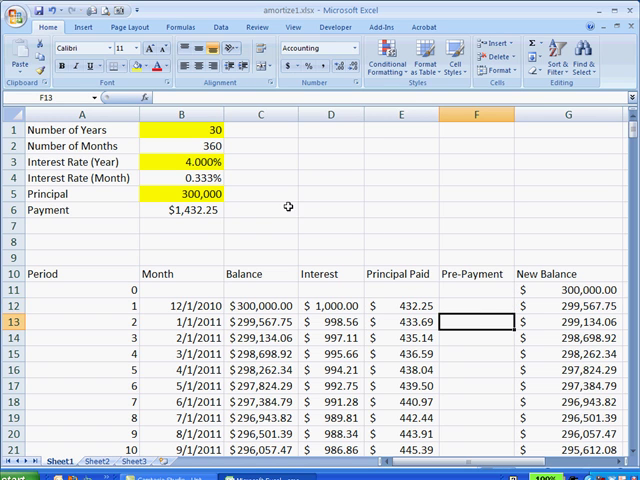
click(260, 194)
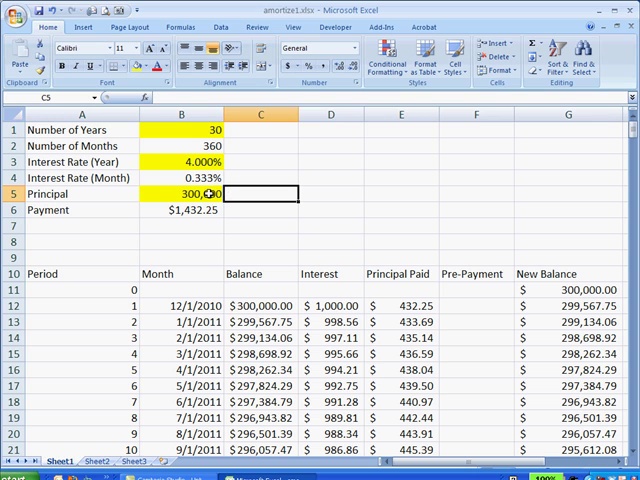
click(181, 194)
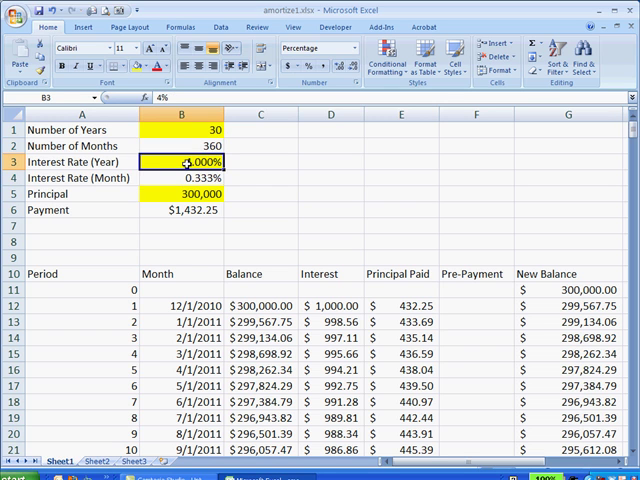
click(181, 178)
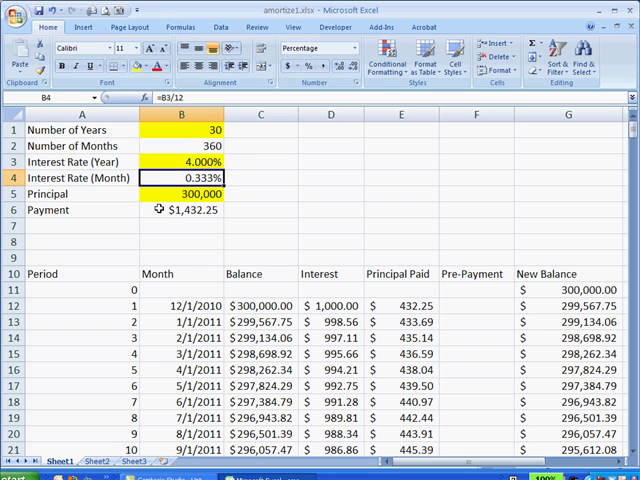
click(181, 210)
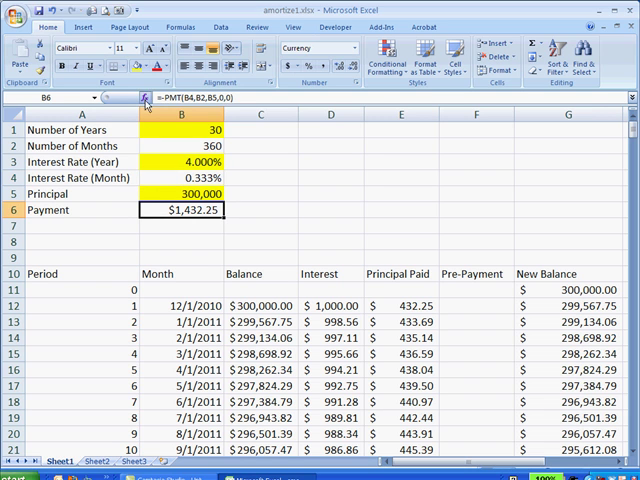
- Inspect the payment function's arguments, including the loan amount, and close without changes
click(146, 97)
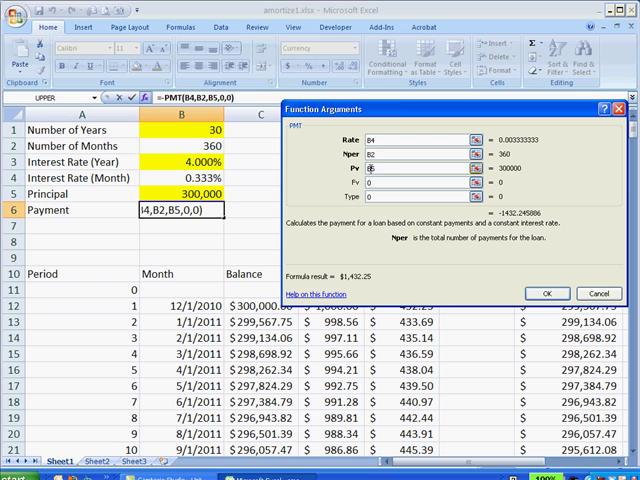
click(404, 168)
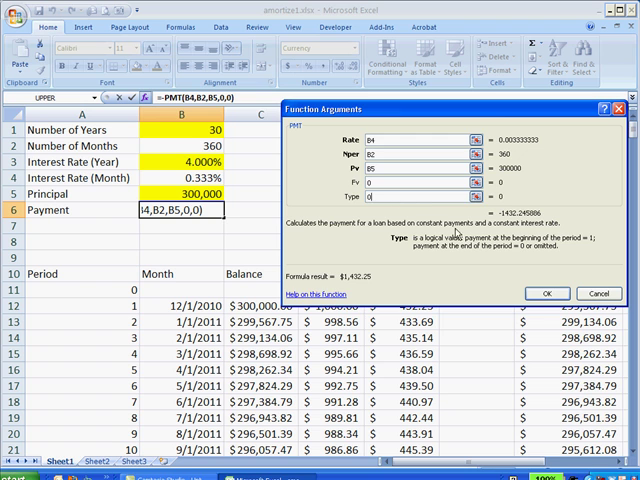
mouse_move(503, 251)
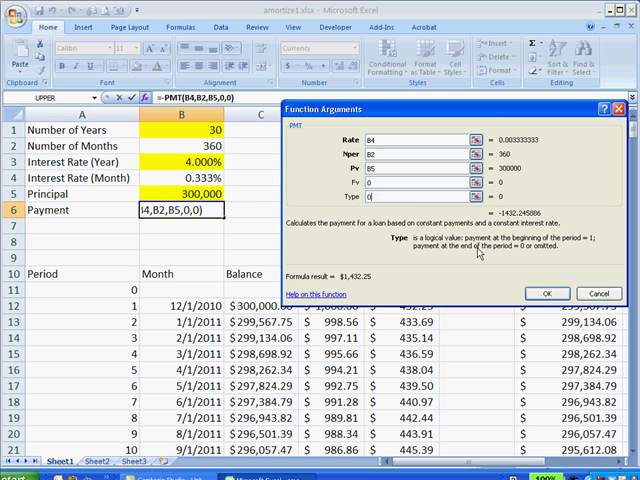
click(546, 293)
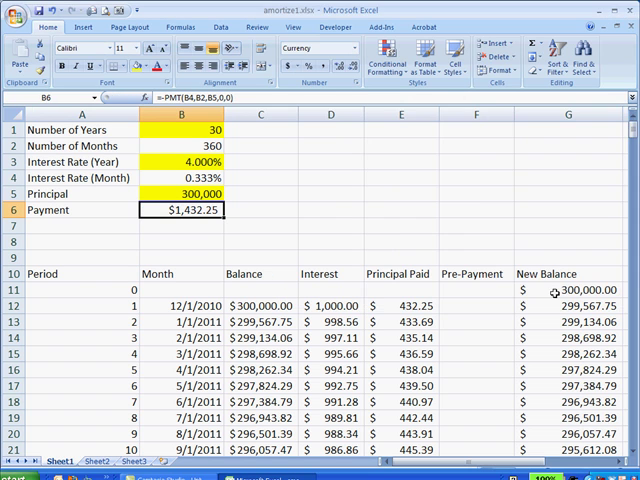
mouse_move(180, 210)
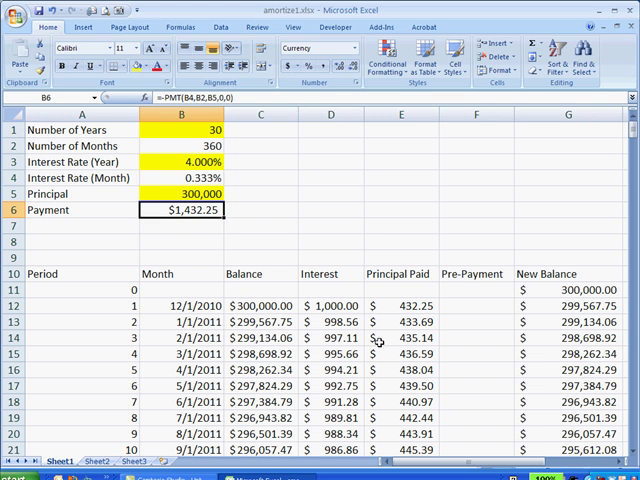
mouse_move(470, 371)
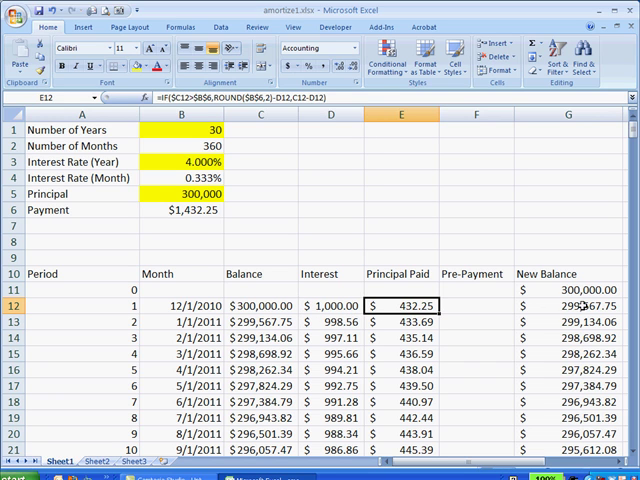
- Check period 1's New Balance, Balance and Principal Paid formulas remain unchanged
click(568, 305)
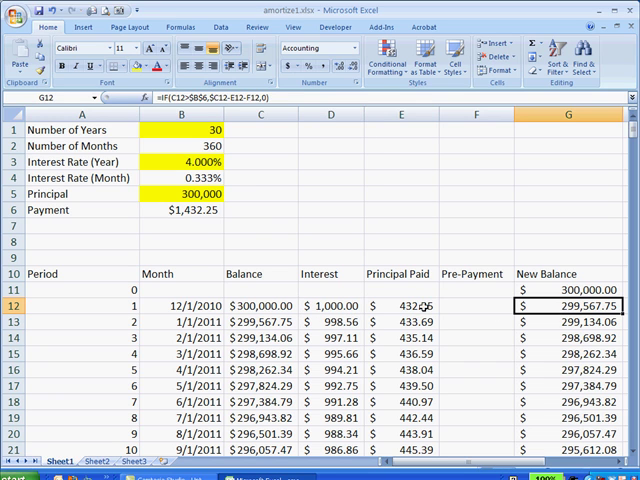
click(260, 305)
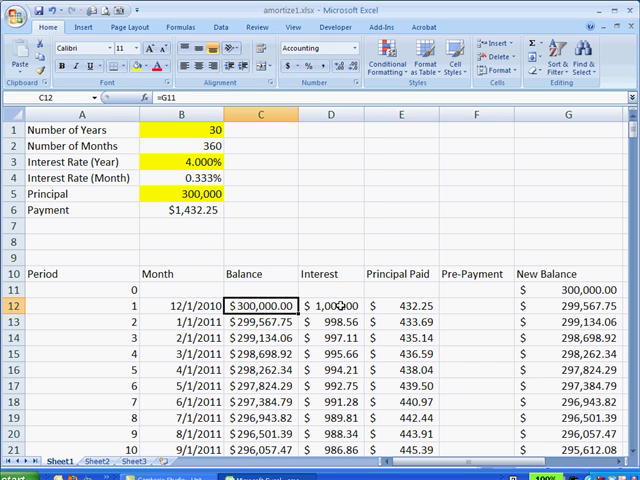
click(401, 305)
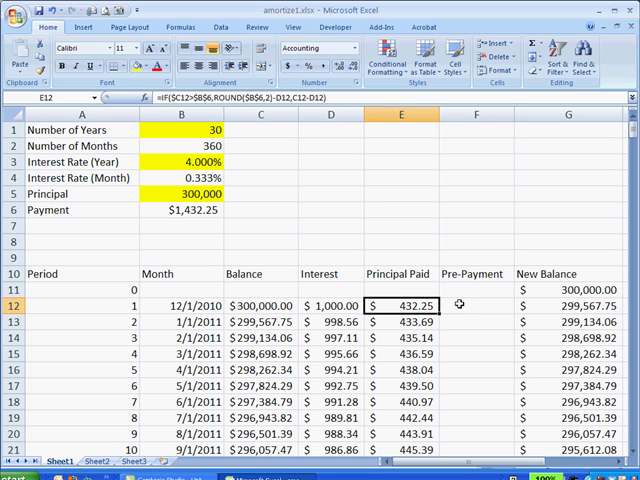
click(260, 305)
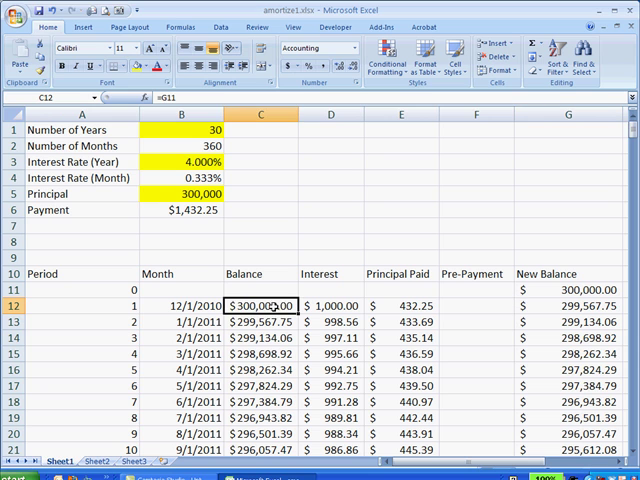
mouse_move(438, 363)
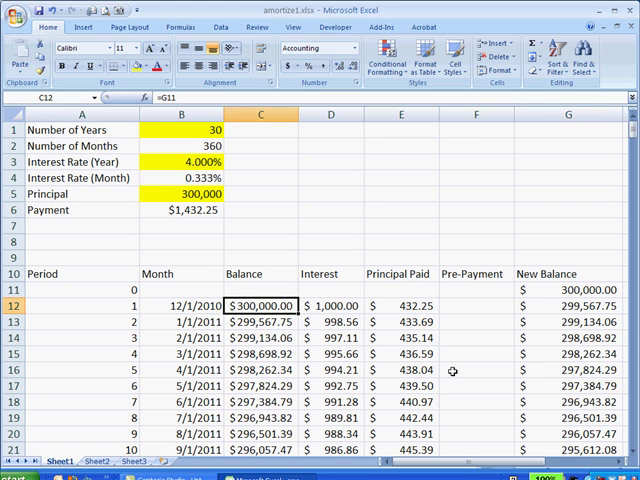
click(475, 370)
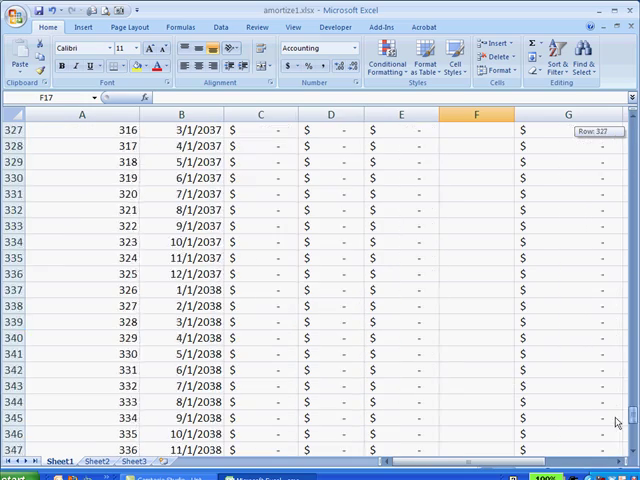
- Scroll back to the top of the schedule showing the loan inputs and headers
scroll(up, 3)
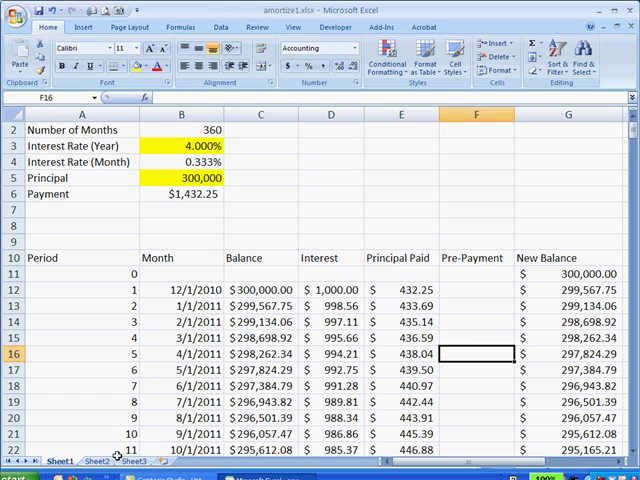
mouse_move(74, 294)
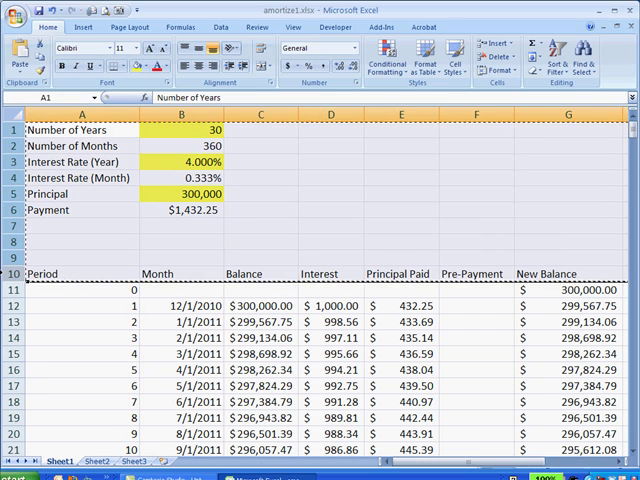
- Paste the loan inputs and headers at A1 on Sheet2, widen column B and enter period 0
click(90, 461)
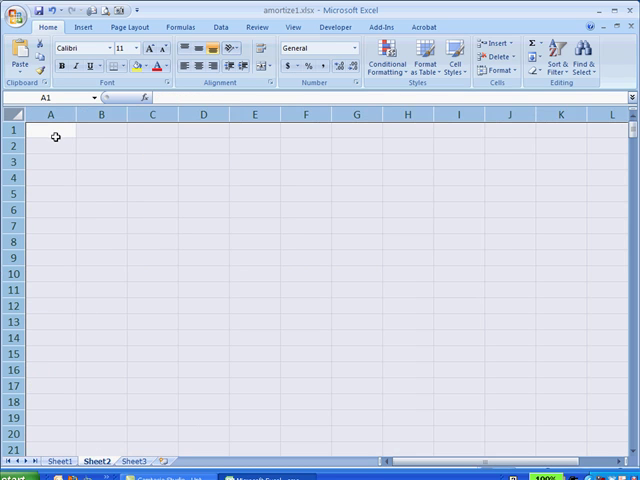
click(51, 130)
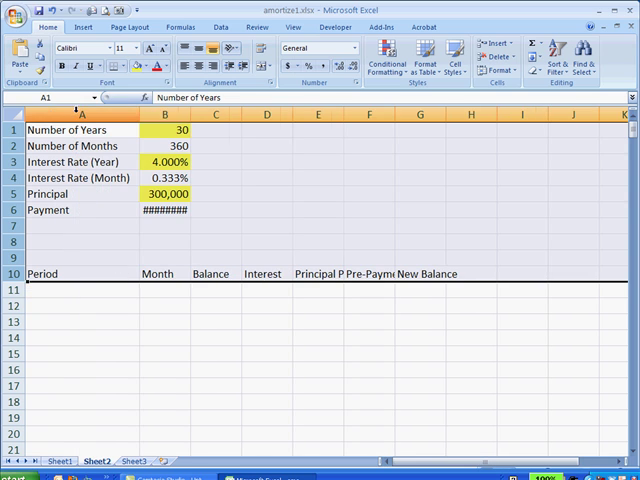
drag(189, 114, 191, 114)
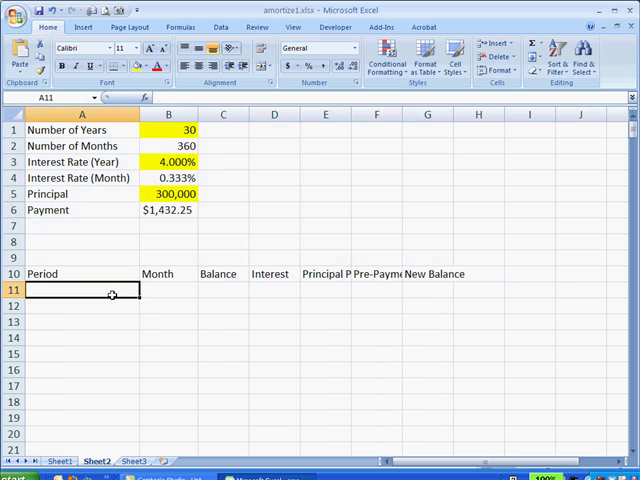
text(0)
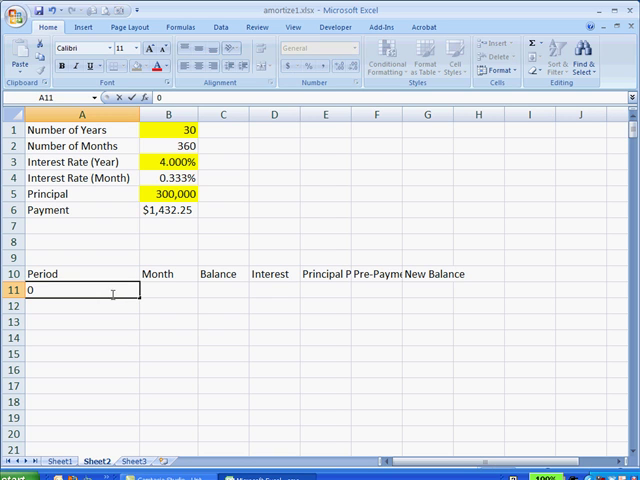
click(428, 289)
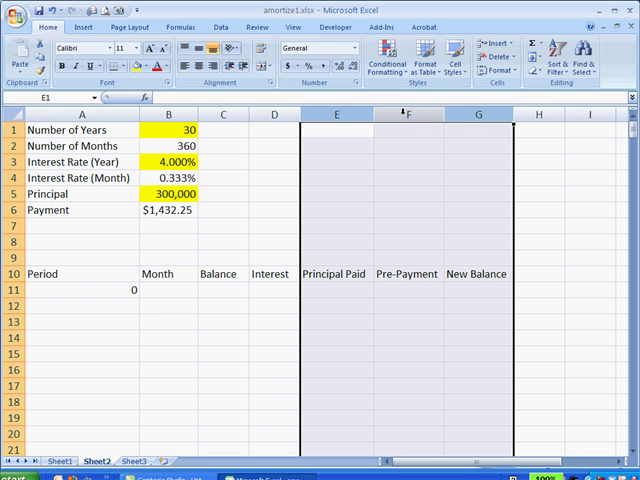
- Enter the 300,000 opening New Balance and fill Period with =A11+1 down through row 19
click(477, 290)
text(300,000)
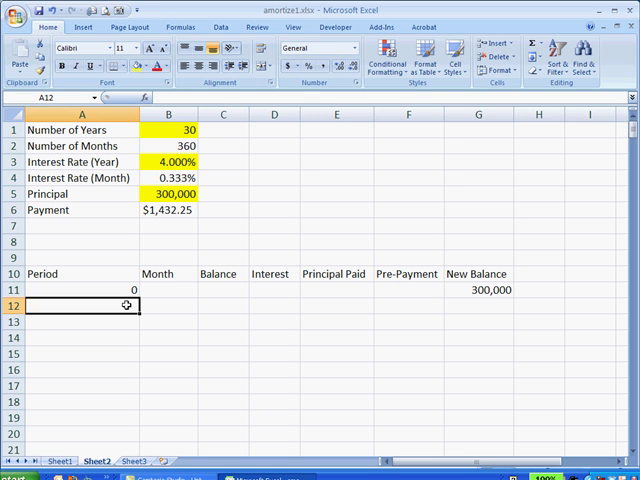
text(=A11)
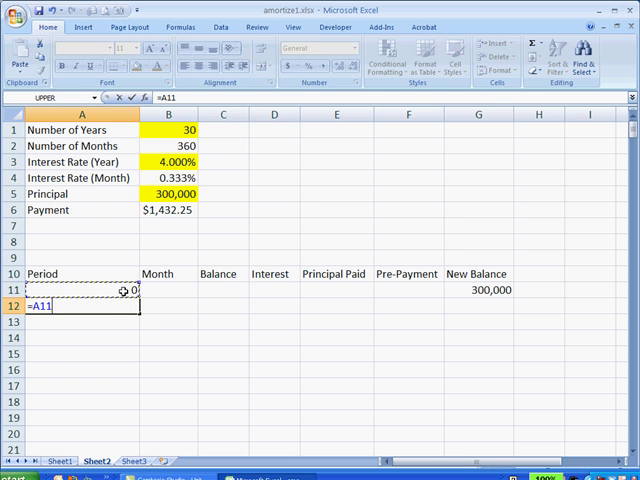
text(+1)
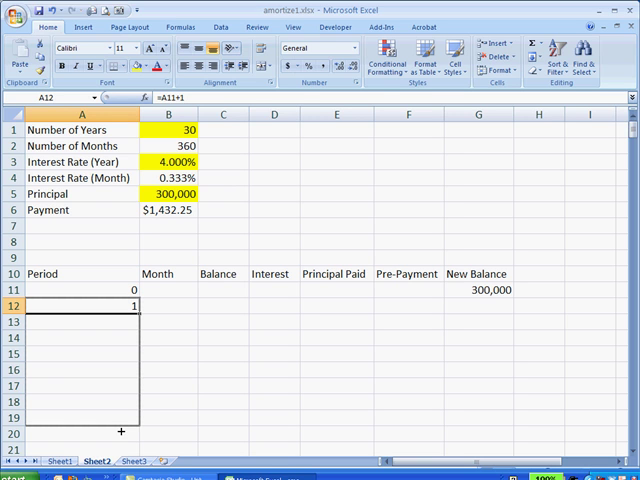
drag(120, 306, 120, 418)
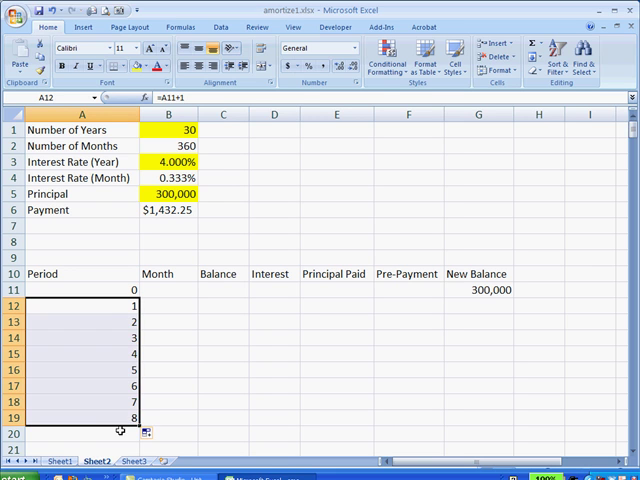
mouse_move(115, 320)
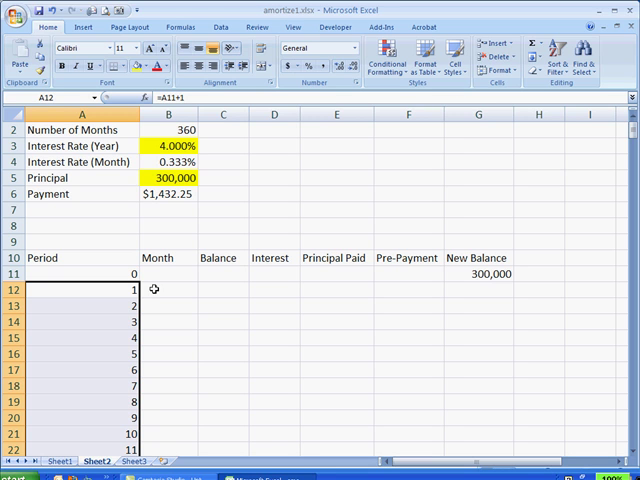
- Enter 1/1/2011 and 2/1/2011 as the first two Month dates for the monthly series
click(167, 290)
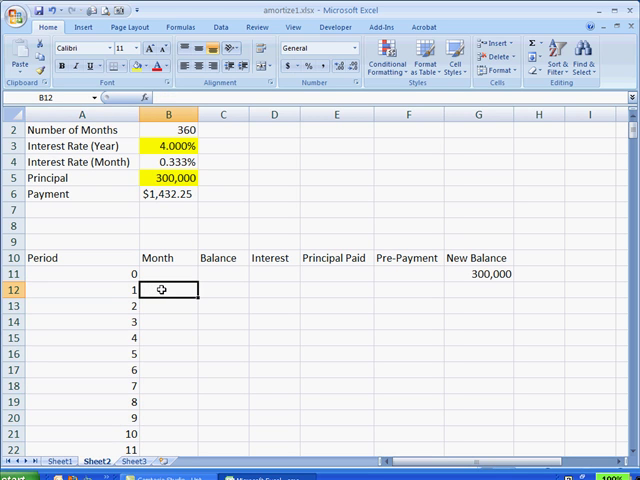
text(1/1/)
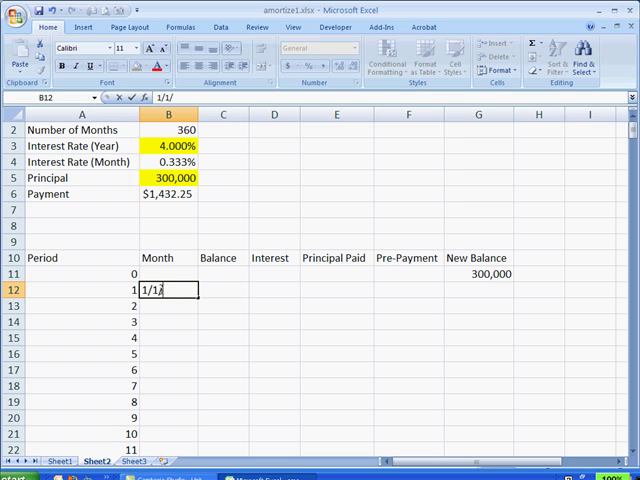
text(2011)
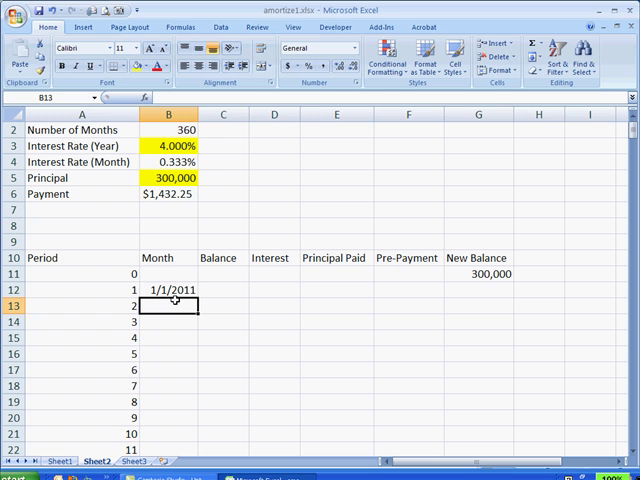
text(2/1)
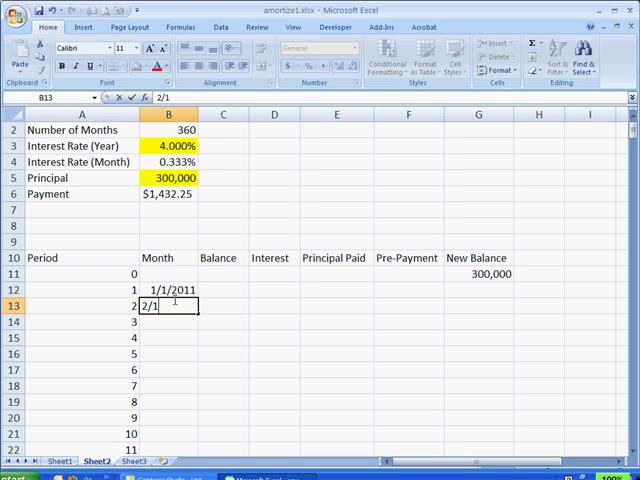
text(/2011)
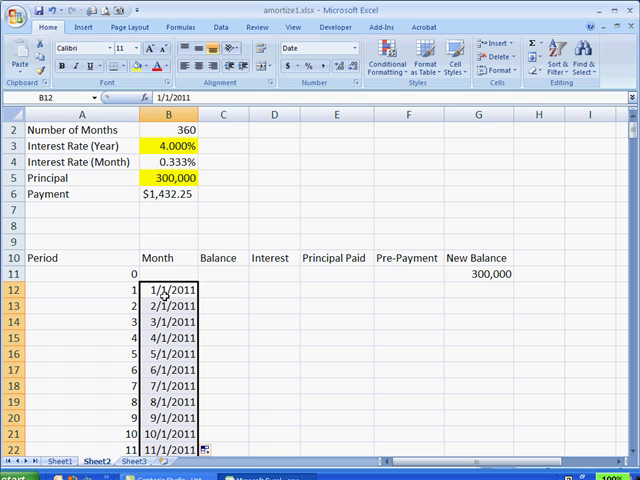
mouse_move(218, 320)
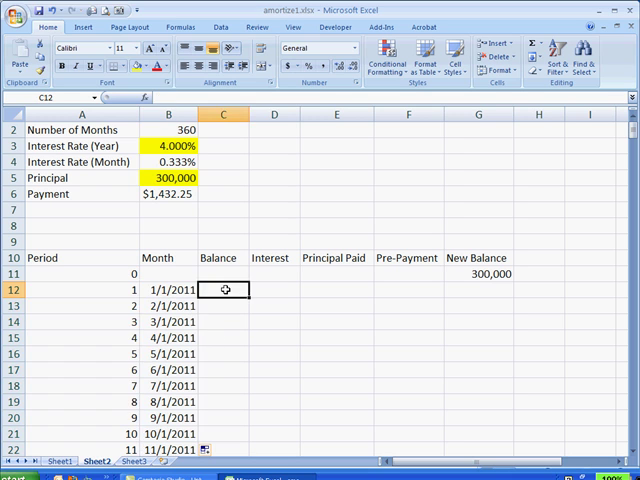
- Set period 1's Balance to =G11 and its Interest to balance times the absolute monthly rate
text(=)
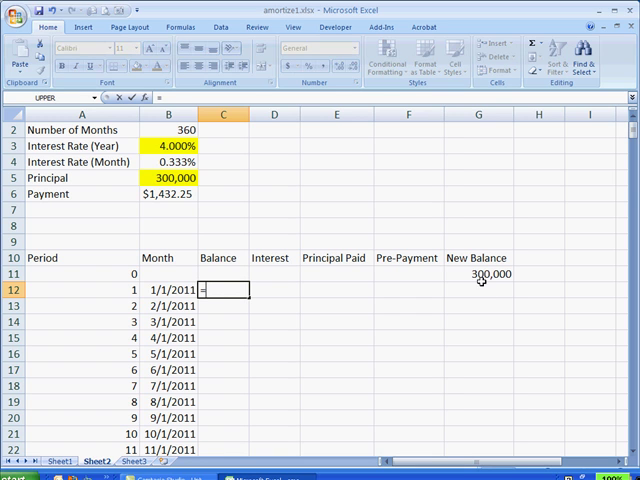
click(491, 274)
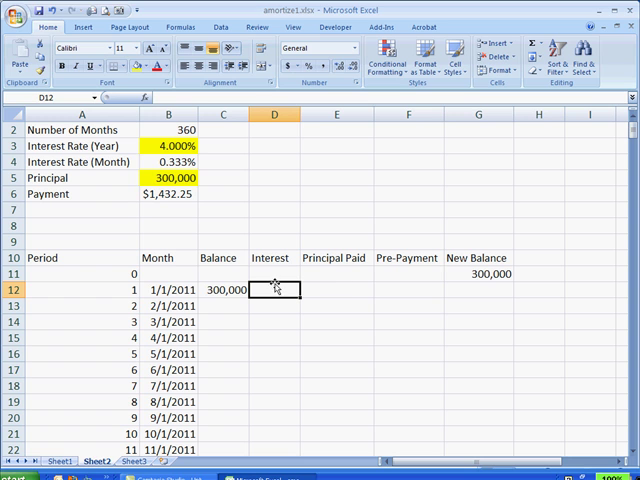
text(=C12*B4)
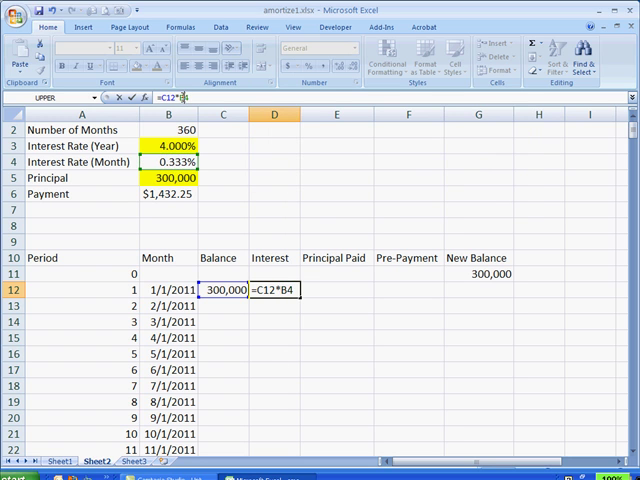
key(f4)
text(=)
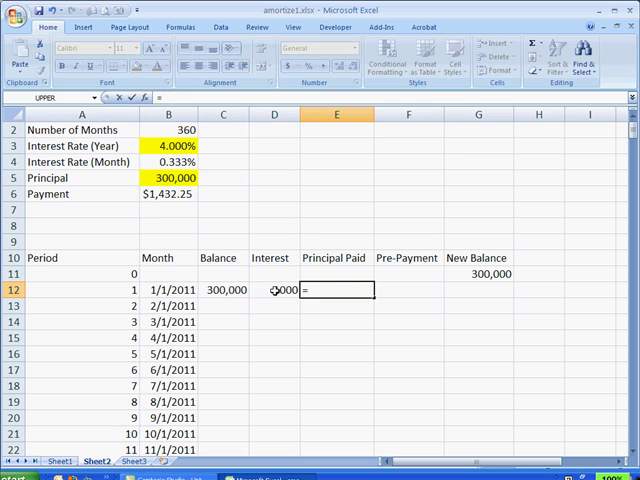
- Calculate period 1's Principal Paid as the monthly payment minus its interest
click(218, 289)
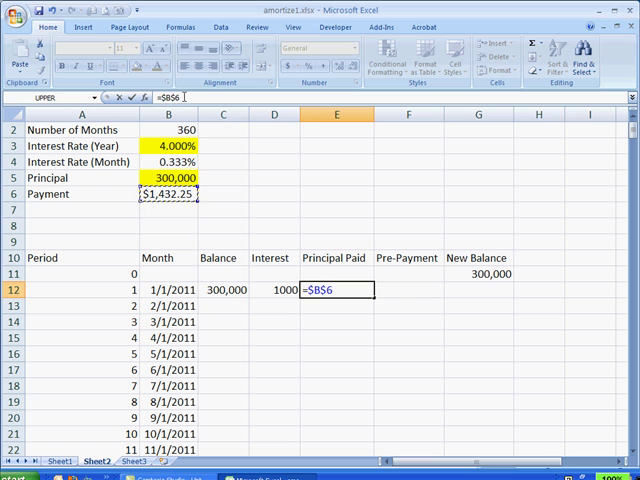
text(-)
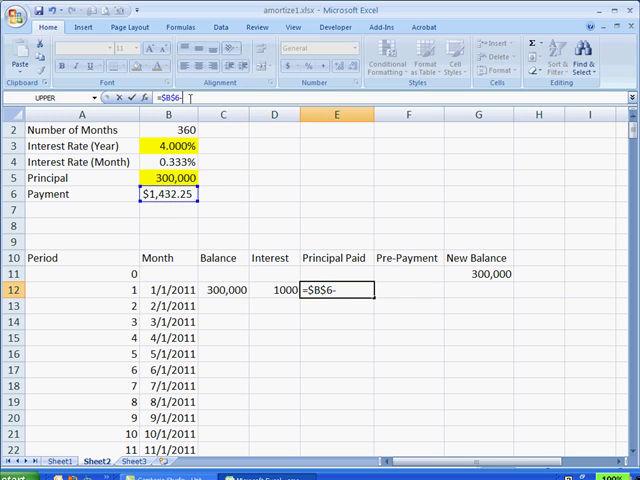
click(274, 289)
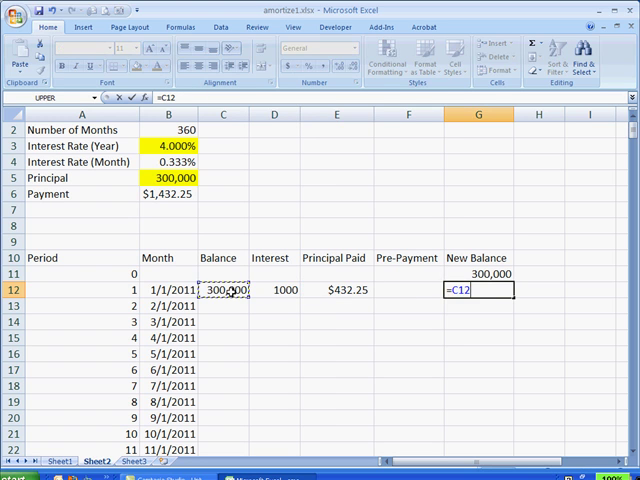
- Calculate period 1's New Balance as balance minus principal paid minus pre-payment
text(-)
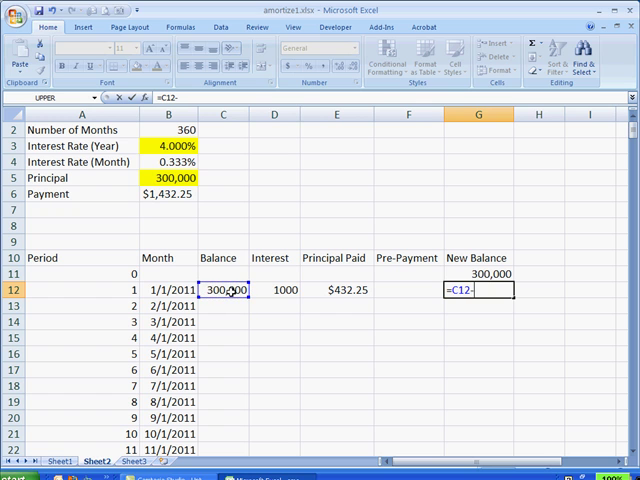
click(335, 289)
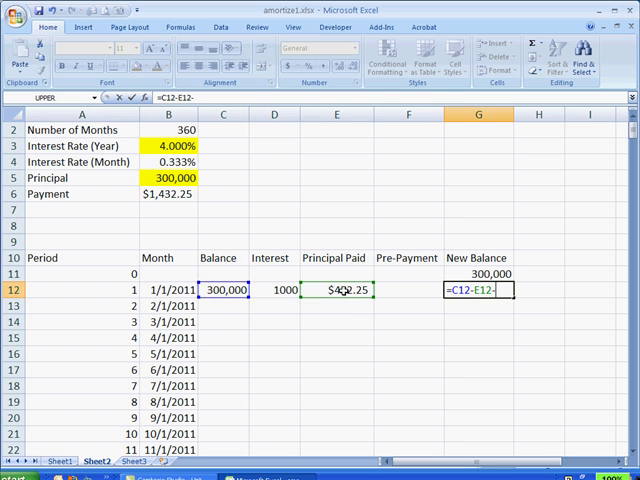
click(407, 289)
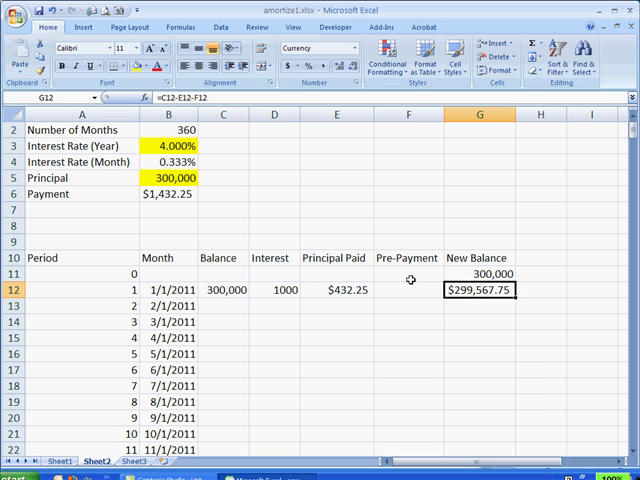
mouse_move(237, 276)
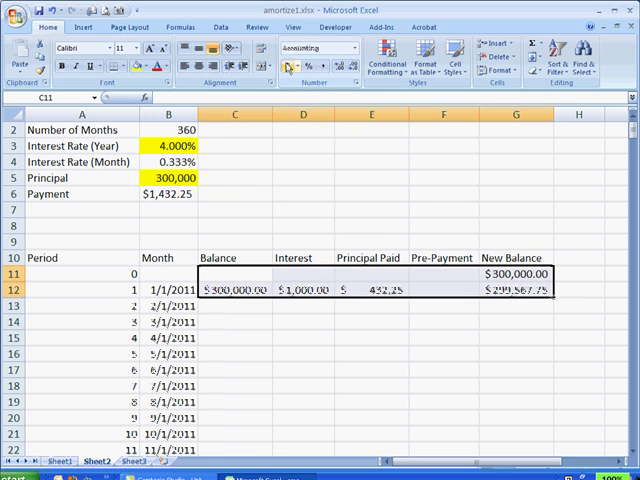
- Apply accounting format to the table figures and fill period 1's formulas down the table
click(372, 337)
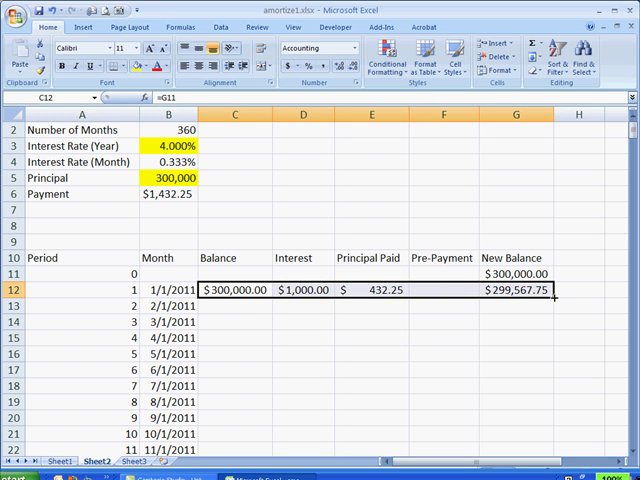
drag(535, 297, 535, 449)
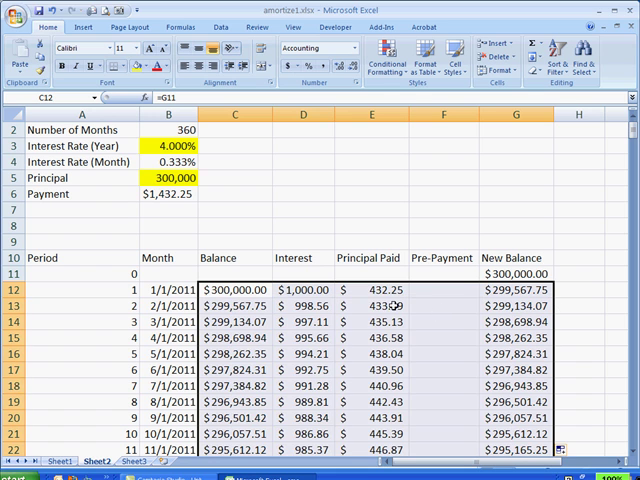
mouse_move(392, 305)
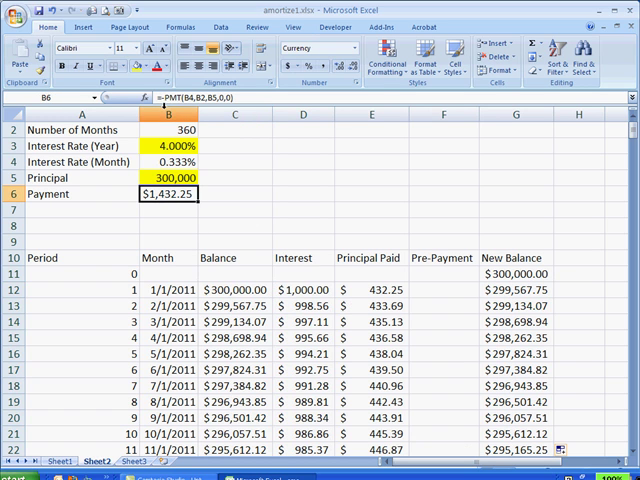
mouse_move(170, 97)
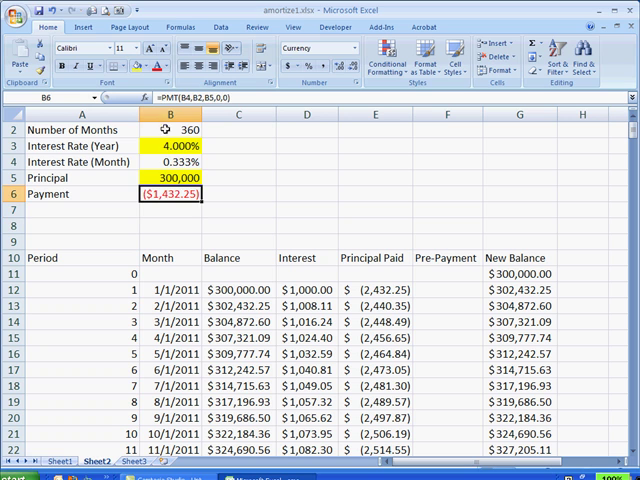
- Restore the minus sign in the =-PMT payment formula and show it with more decimals
double_click(171, 193)
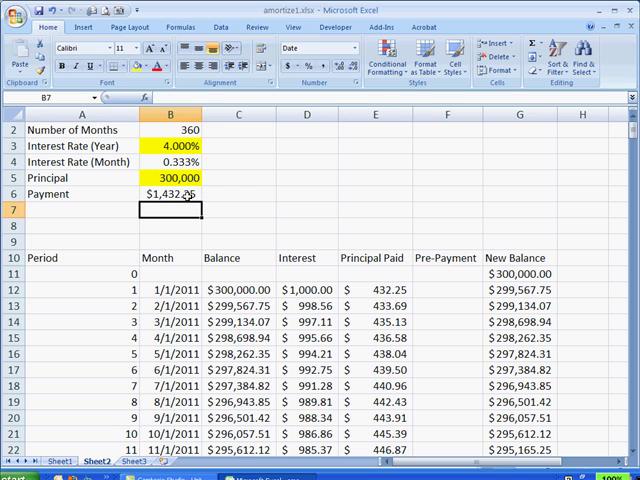
click(170, 193)
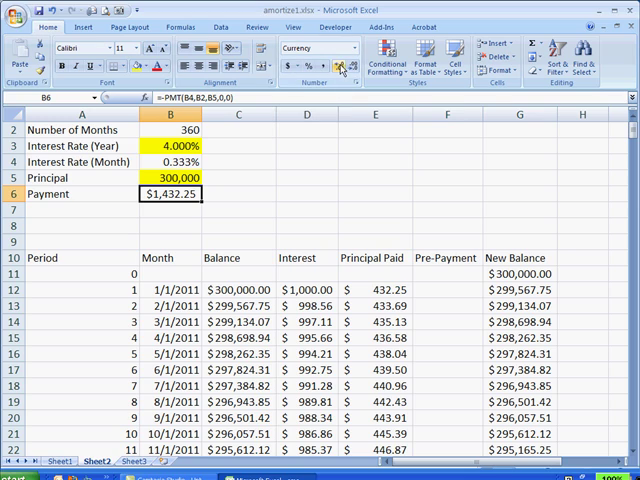
mouse_move(340, 66)
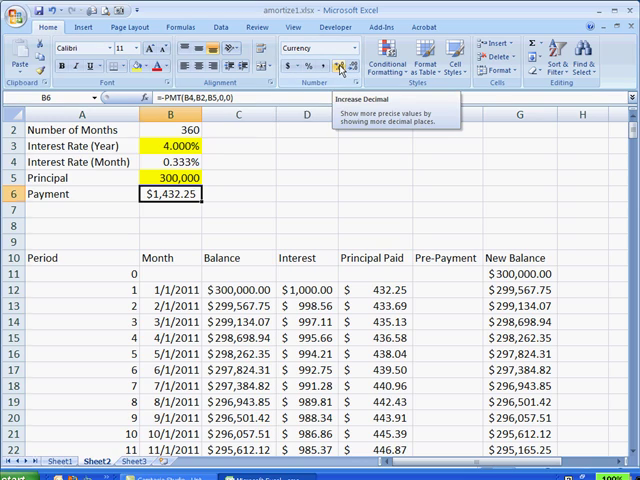
click(340, 64)
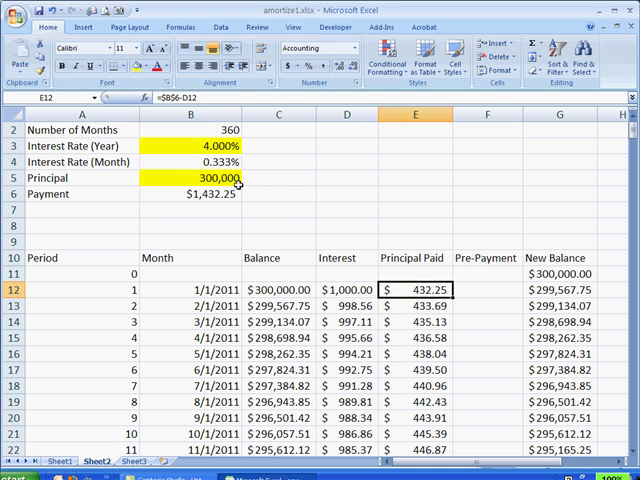
mouse_move(175, 97)
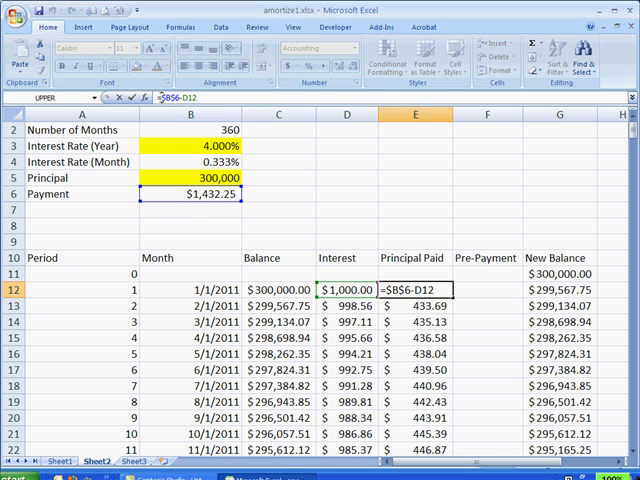
- Rewrite Principal Paid as =ROUND($B$6,2)-D12 so the payment is rounded to two decimals
text(round()
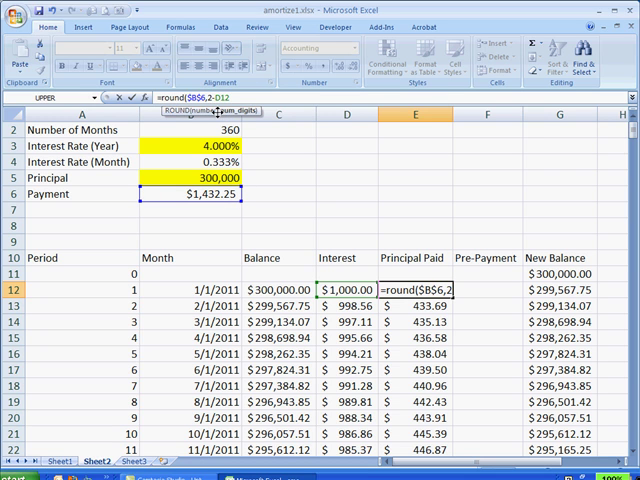
text(-D1)
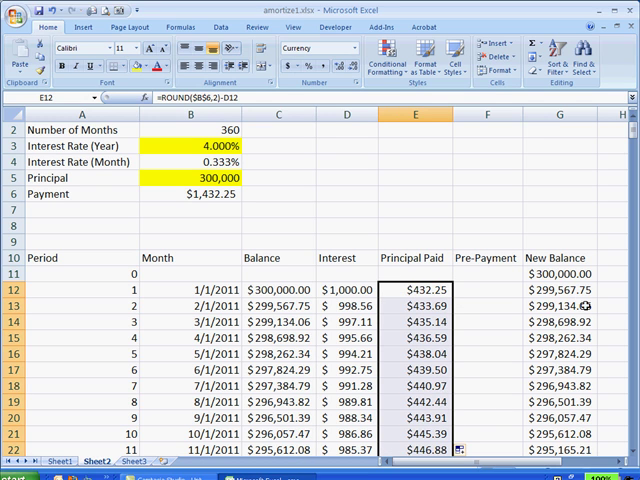
mouse_move(582, 306)
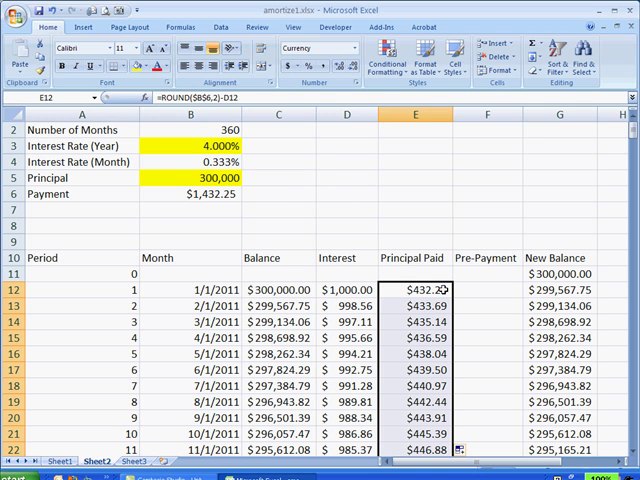
mouse_move(490, 286)
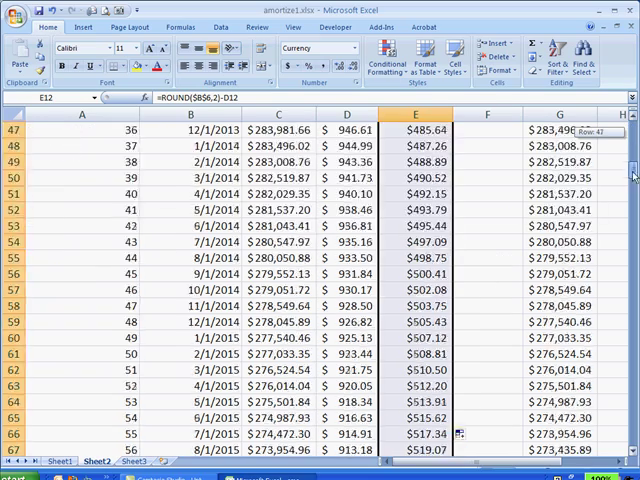
- Enter a $50,000 pre-payment in cell F16 for month 5 and check the later balances go negative
scroll(down, 3)
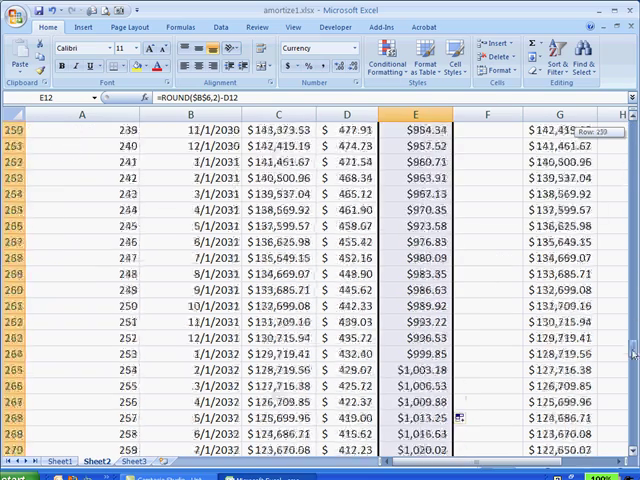
scroll(down, 3)
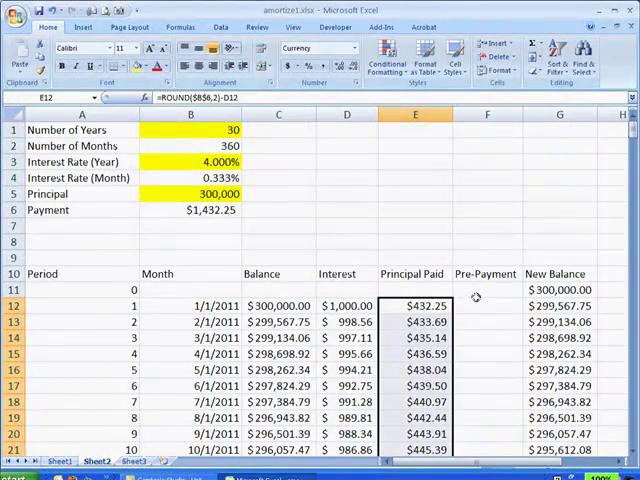
mouse_move(463, 365)
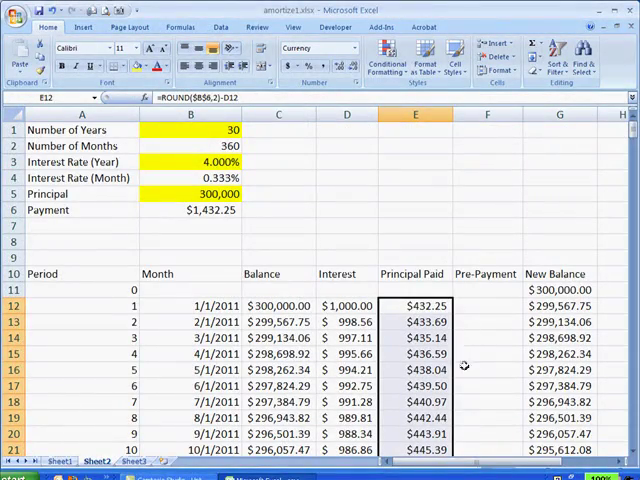
click(487, 370)
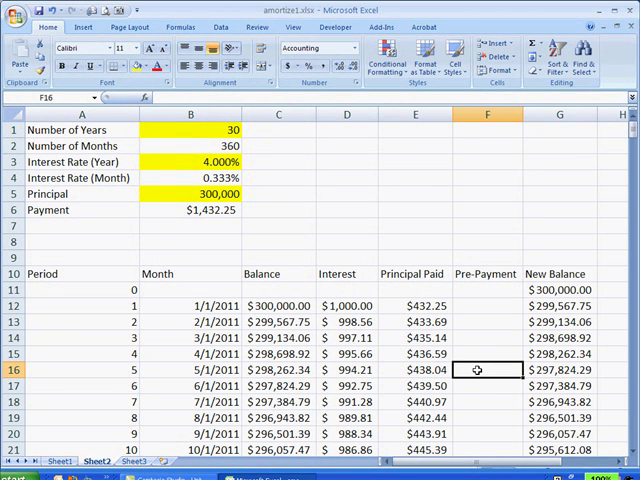
text(5000)
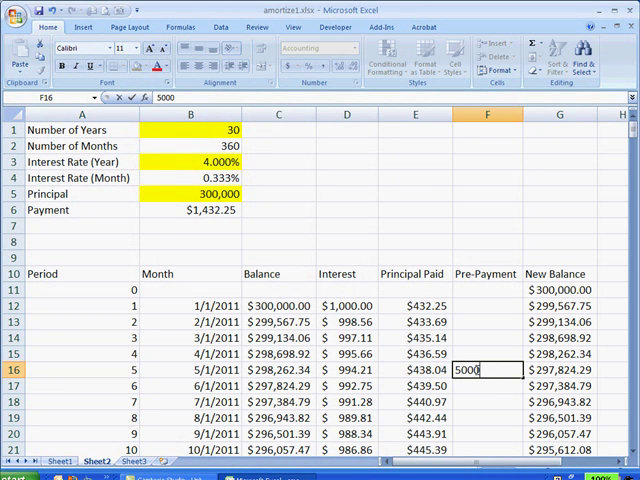
key(enter)
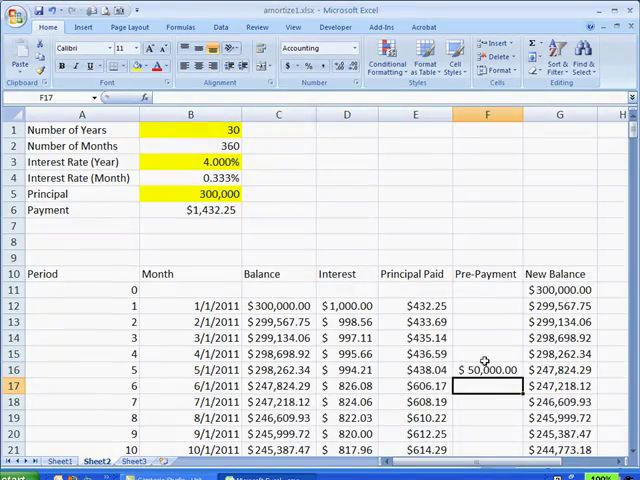
scroll(down, 3)
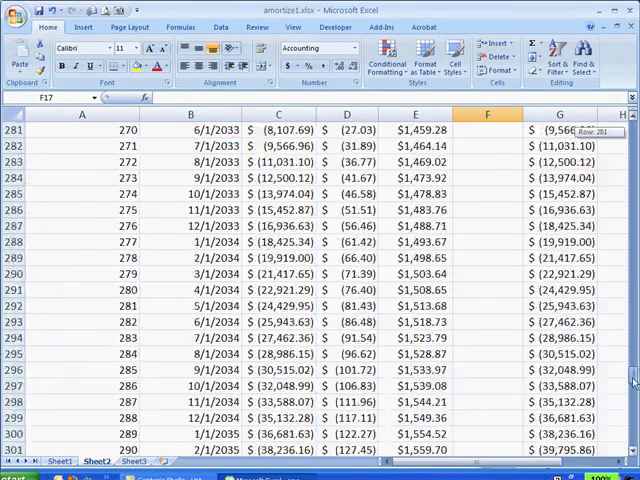
- Make E275 =IF(C275>$B$6,ROUND($B$6,2)-D275,C275-D275) so Principal Paid caps at the remaining balance
scroll(up, 3)
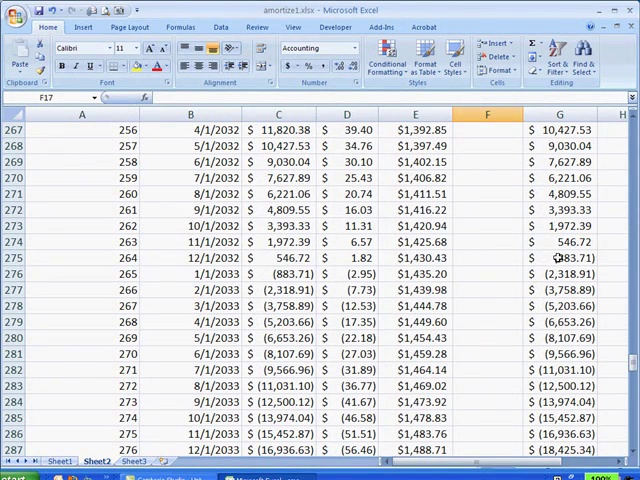
click(558, 258)
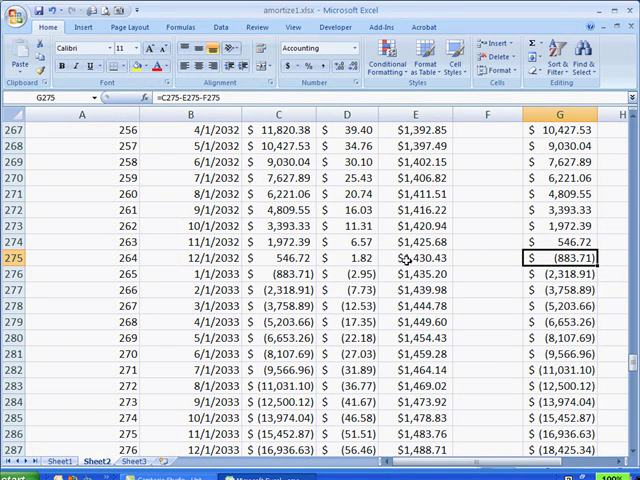
click(415, 258)
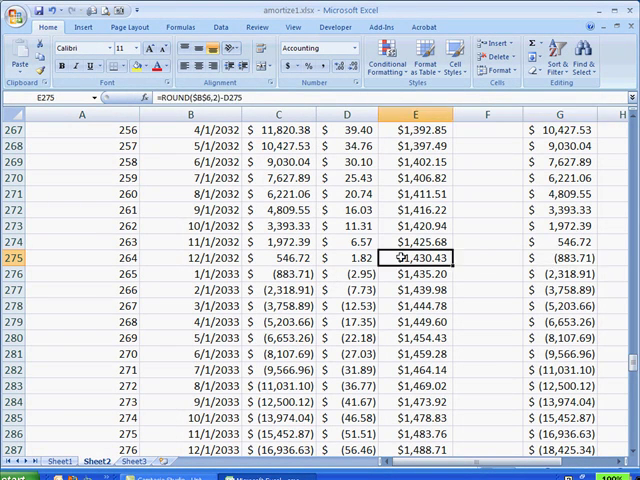
click(320, 48)
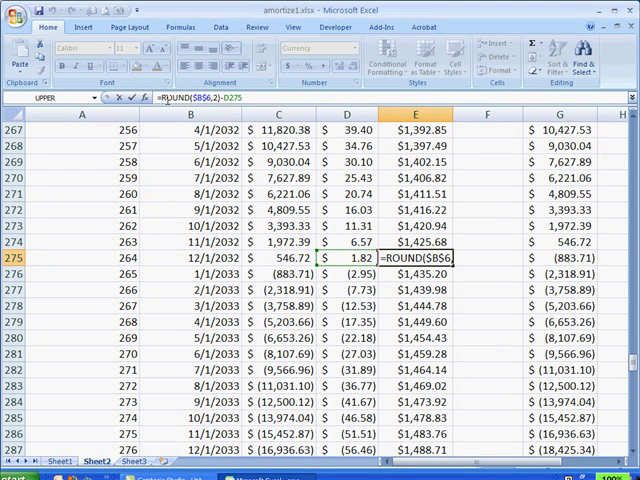
text(if(C275)
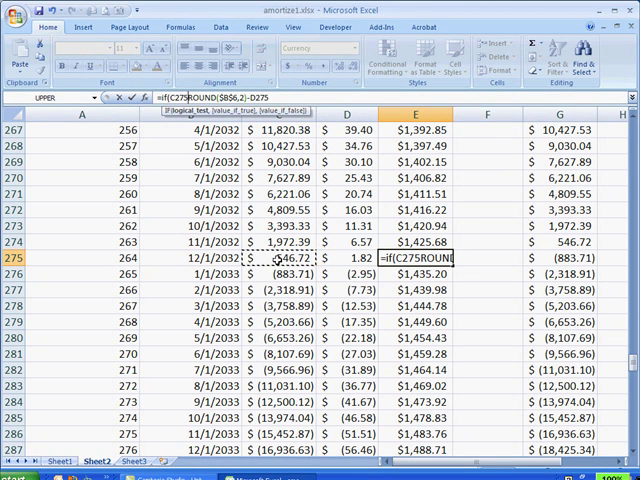
text(>)
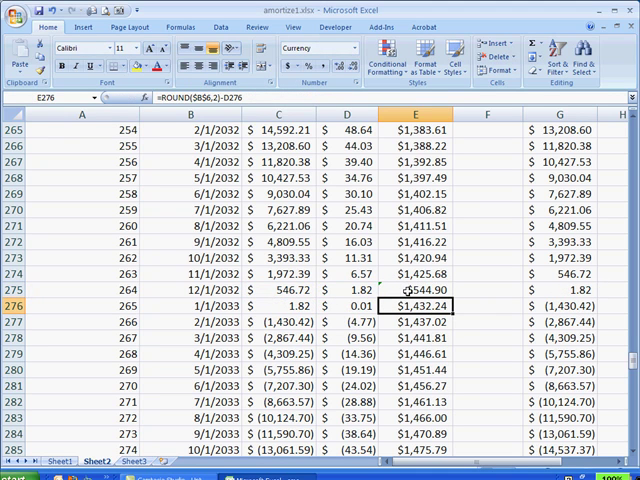
click(416, 290)
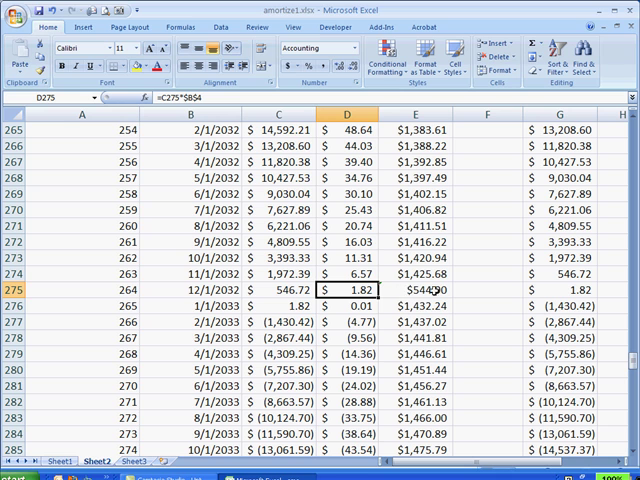
- Fill the IF-guarded Principal Paid formula from E275 down the whole column
click(398, 289)
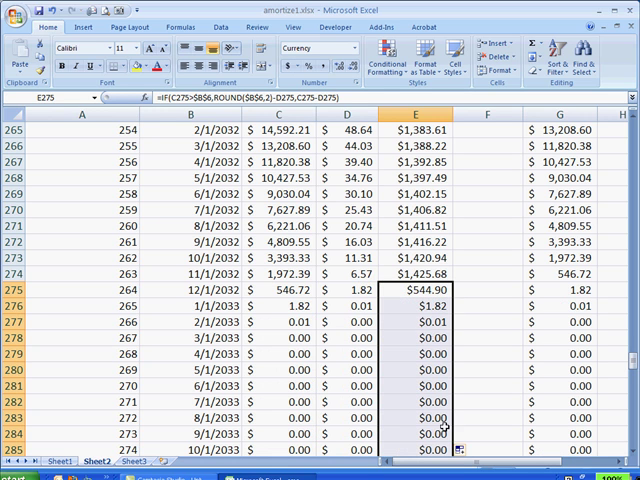
click(410, 290)
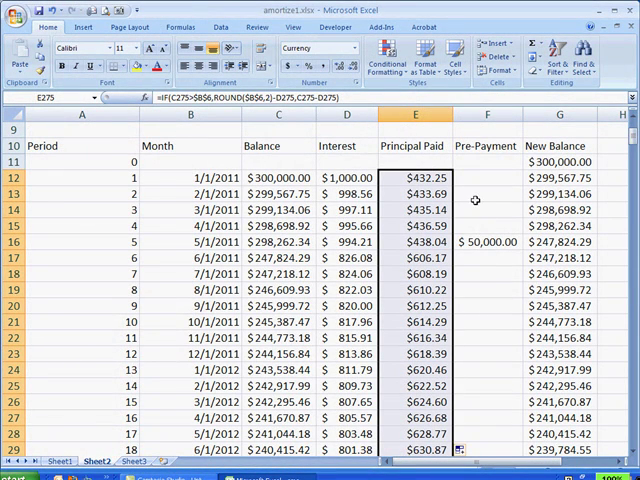
scroll(down, 3)
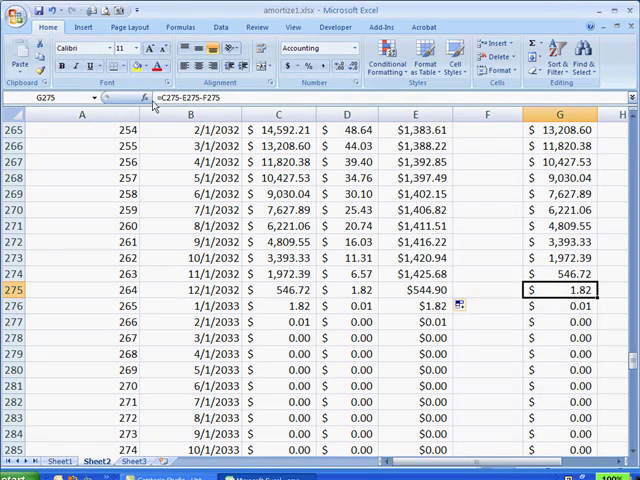
- Make G275 =IF(C275>$B$6,C275-E275-F275,0) and fill it down column G
text(=IF)
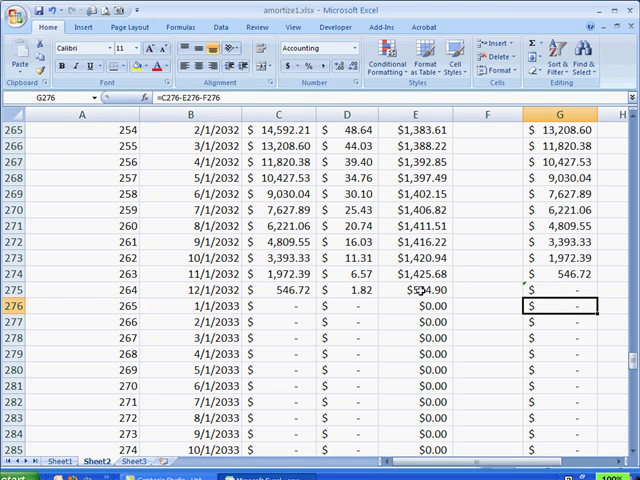
mouse_move(445, 287)
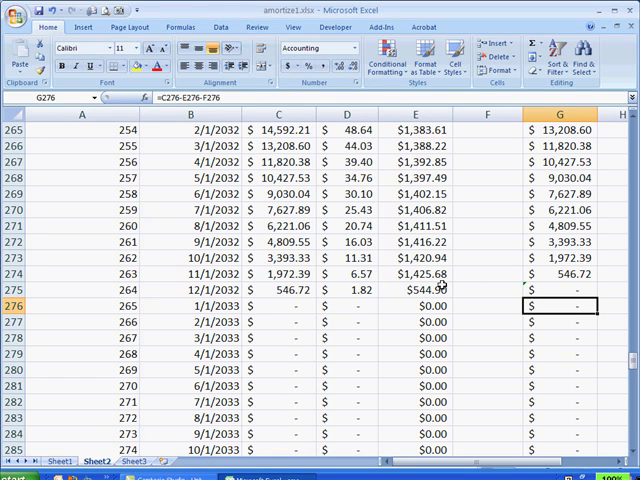
click(559, 289)
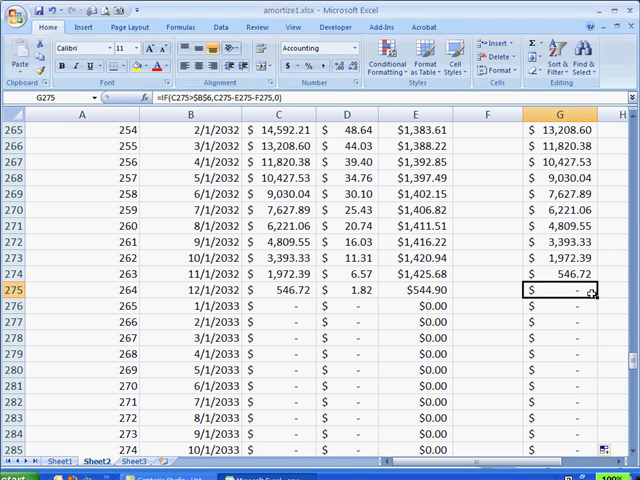
mouse_move(592, 296)
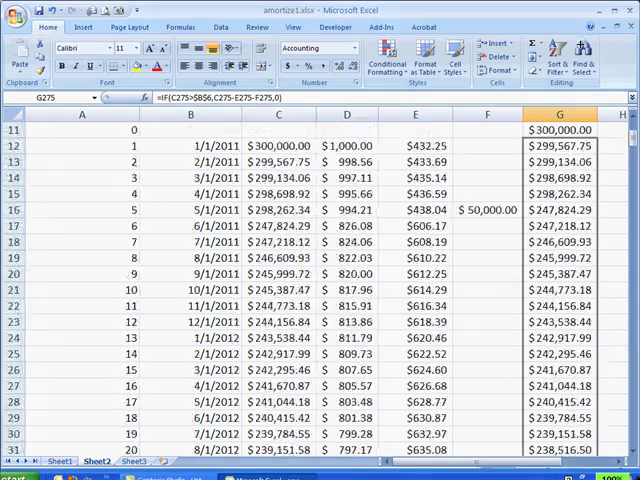
scroll(up, 3)
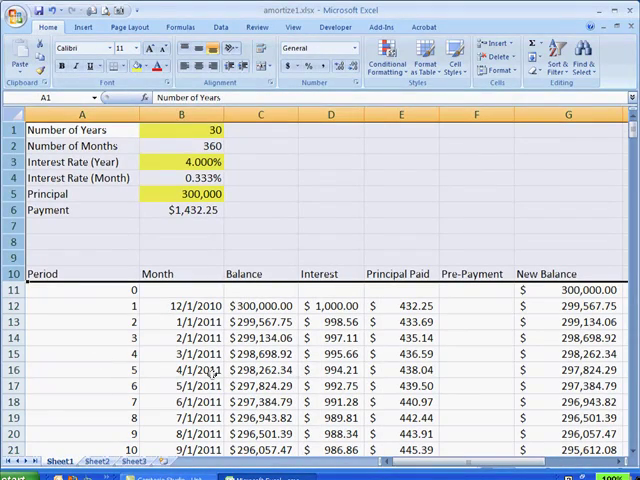
text(500)
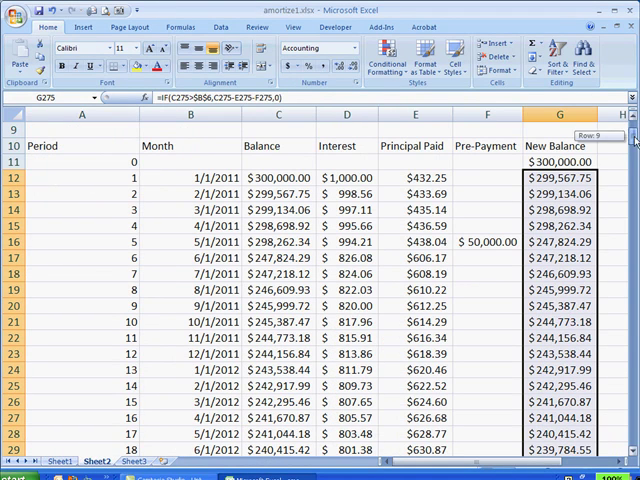
scroll(down, 3)
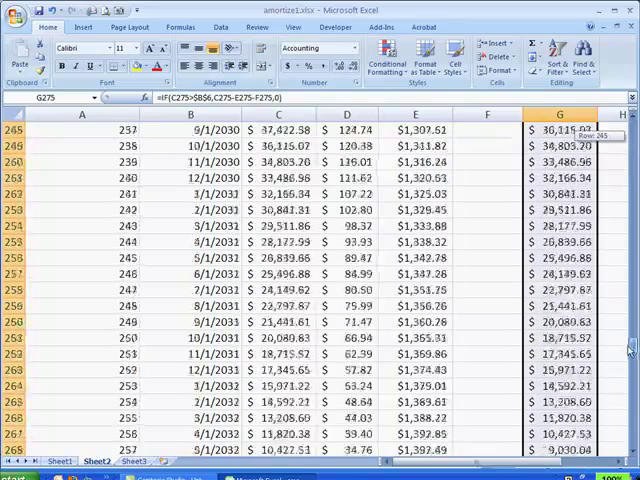
scroll(up, 3)
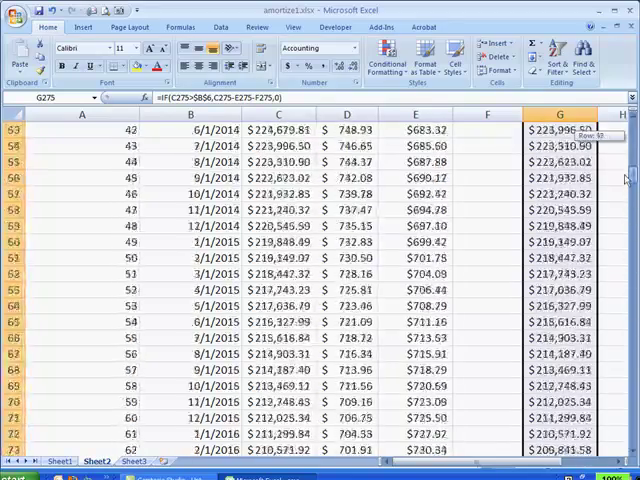
scroll(up, 3)
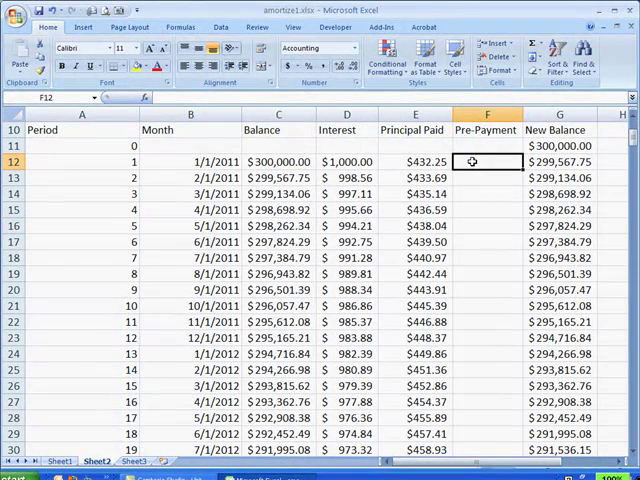
- Enter 100 in F12 and fill it down column F, checking the loan pays off by period 318
text(100)
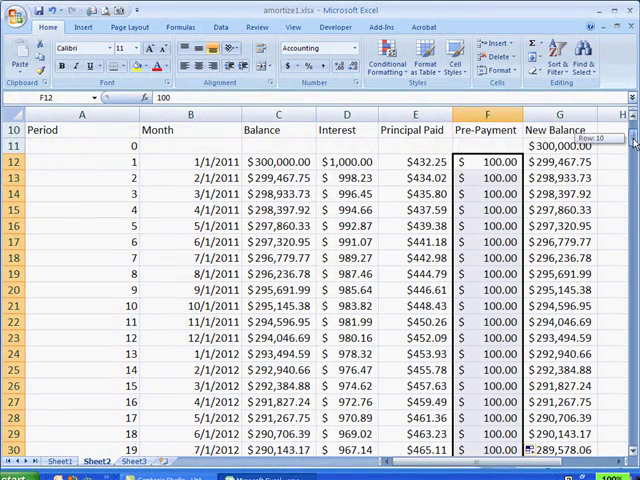
scroll(down, 3)
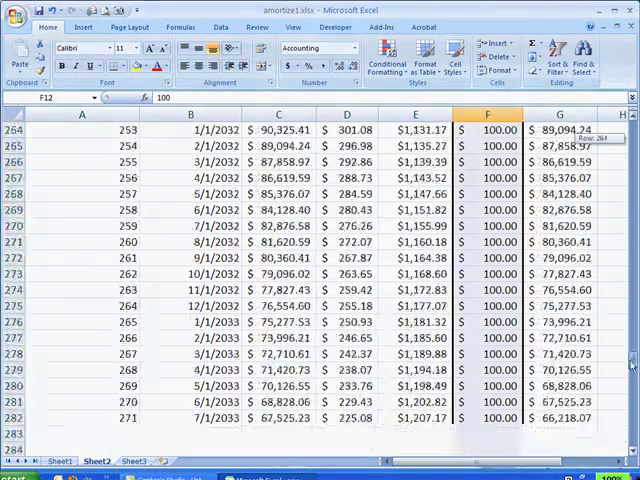
scroll(down, 3)
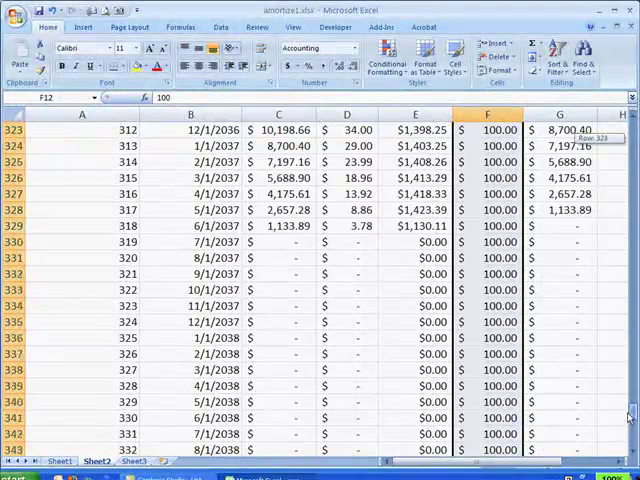
scroll(up, 3)
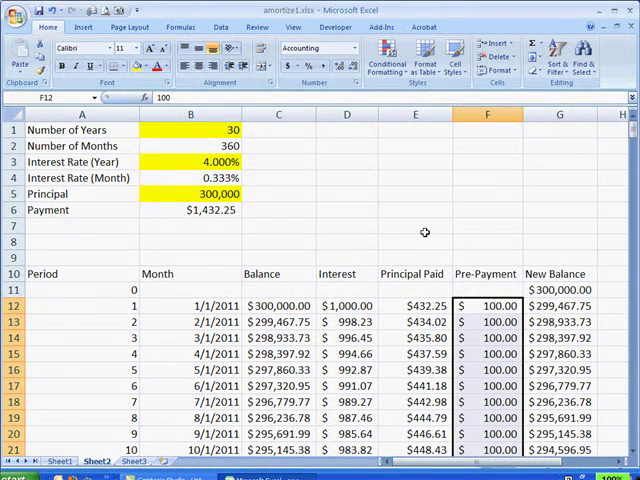
mouse_move(381, 218)
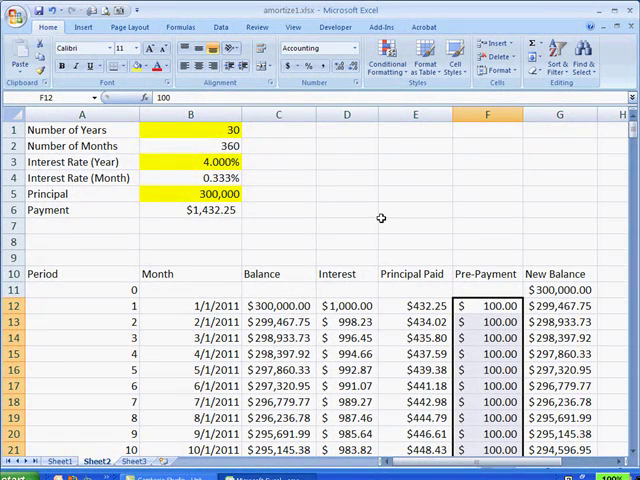